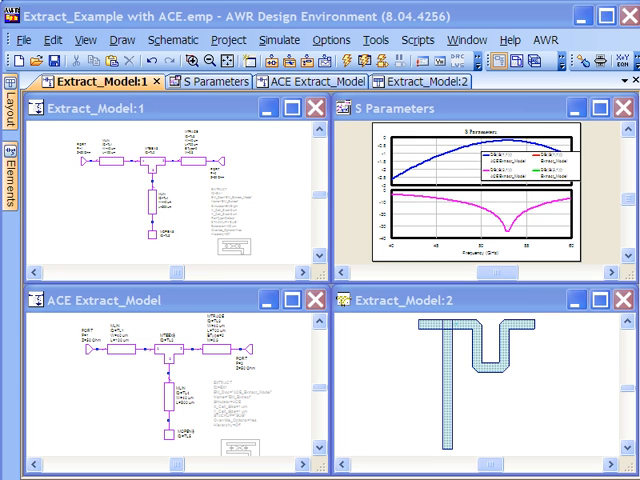
pyautogui.moveTo(234, 240)
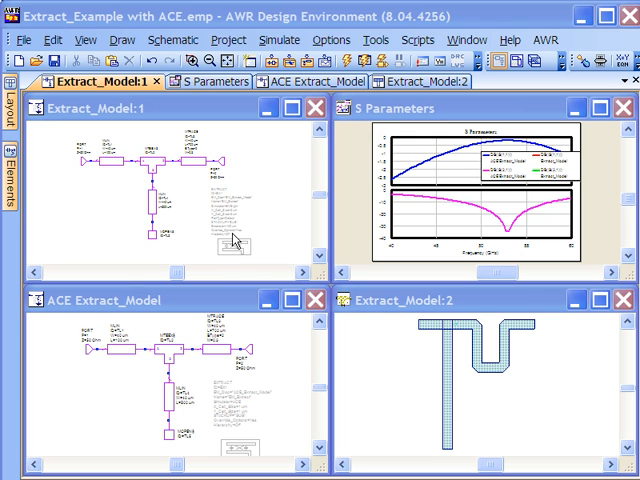
pyautogui.moveTo(244, 344)
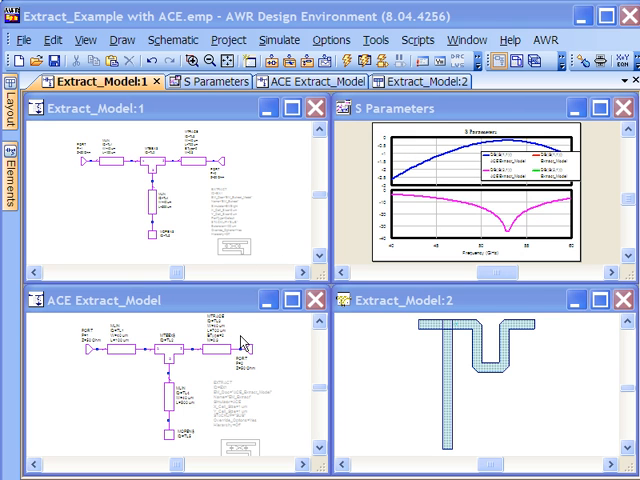
pyautogui.moveTo(472, 356)
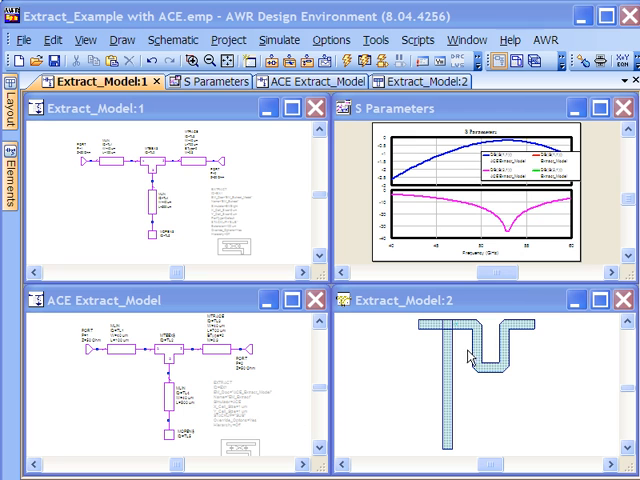
pyautogui.moveTo(444, 180)
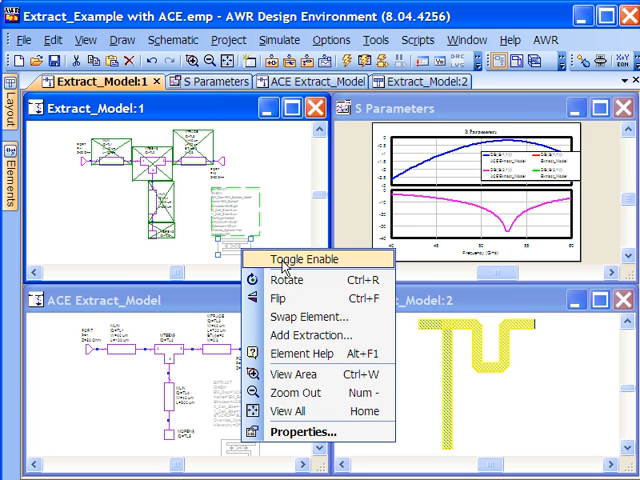
# Step: Toggle the EXTRACT block in Extract_Model:1 to enabled so extraction is active
pyautogui.click(302, 260)
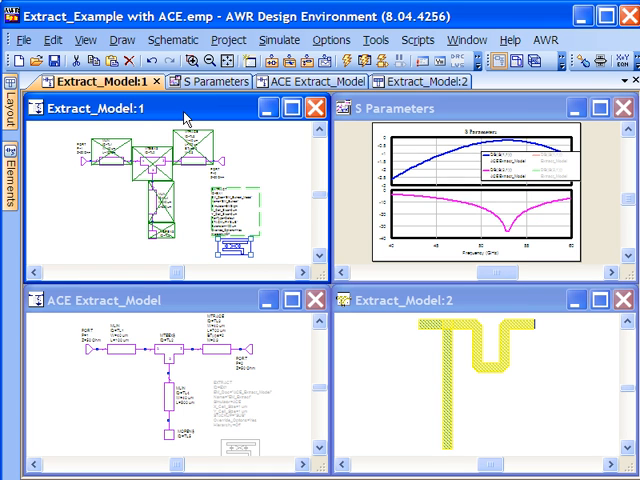
pyautogui.moveTo(236, 138)
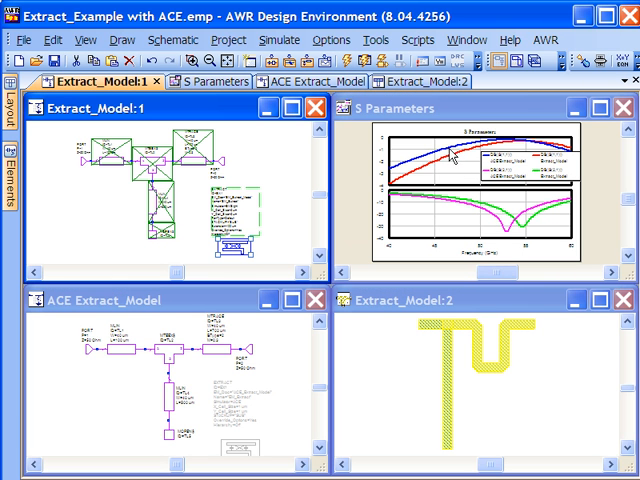
pyautogui.moveTo(116, 410)
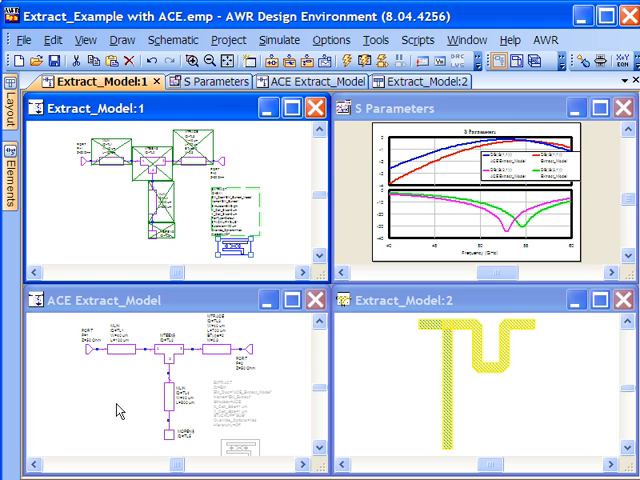
pyautogui.moveTo(198, 384)
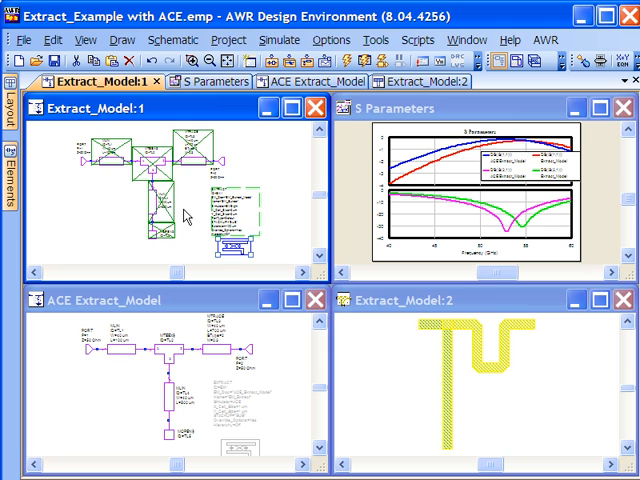
pyautogui.moveTo(436, 318)
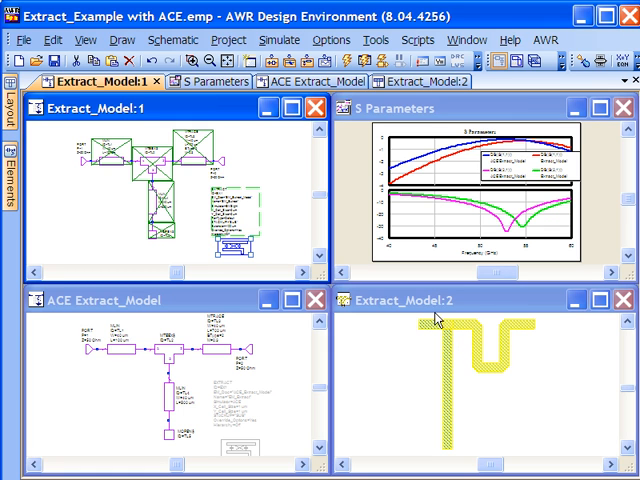
pyautogui.moveTo(516, 336)
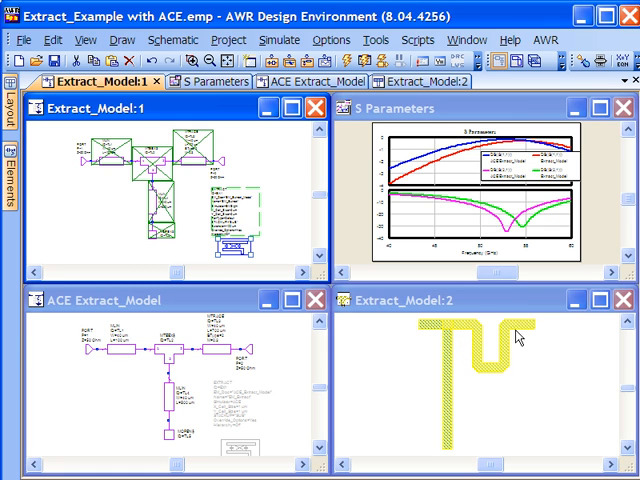
pyautogui.moveTo(488, 376)
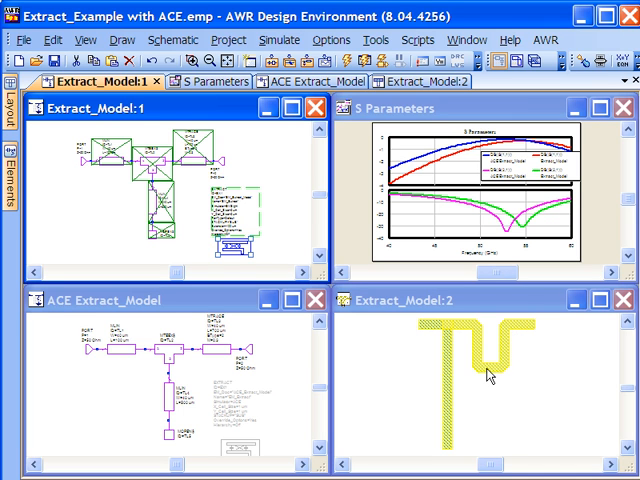
pyautogui.moveTo(468, 334)
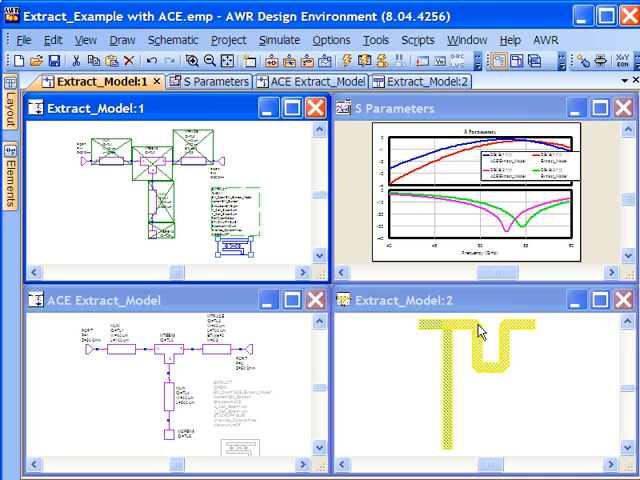
pyautogui.moveTo(478, 332)
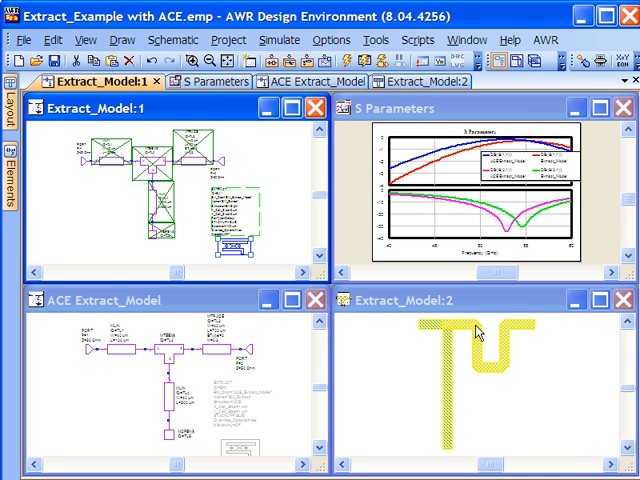
pyautogui.moveTo(472, 332)
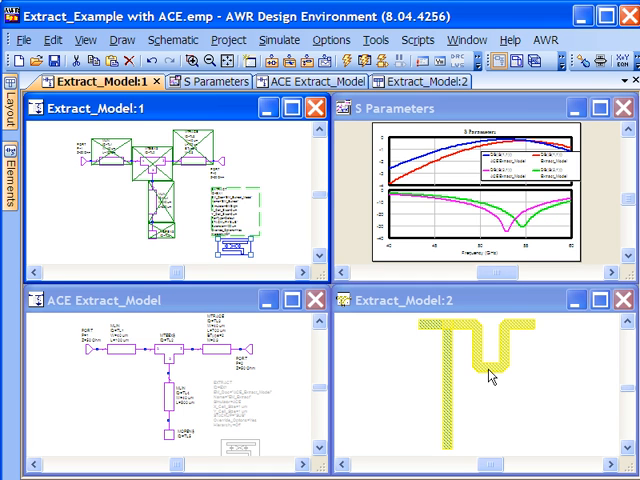
pyautogui.moveTo(488, 372)
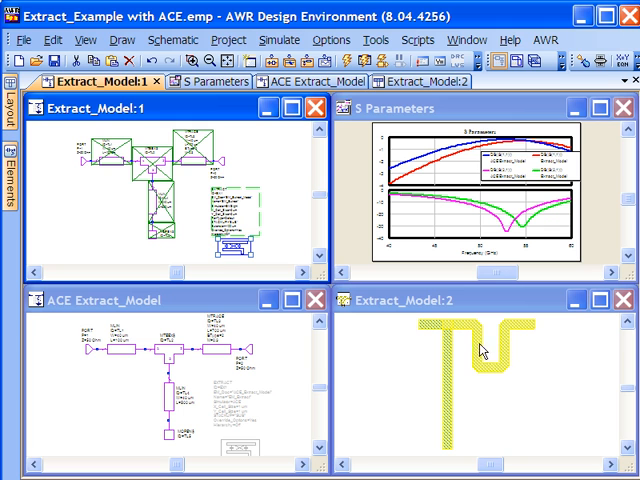
pyautogui.moveTo(490, 368)
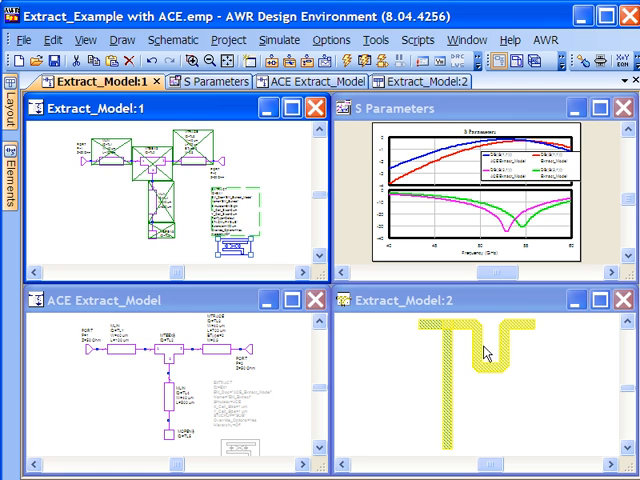
pyautogui.moveTo(448, 356)
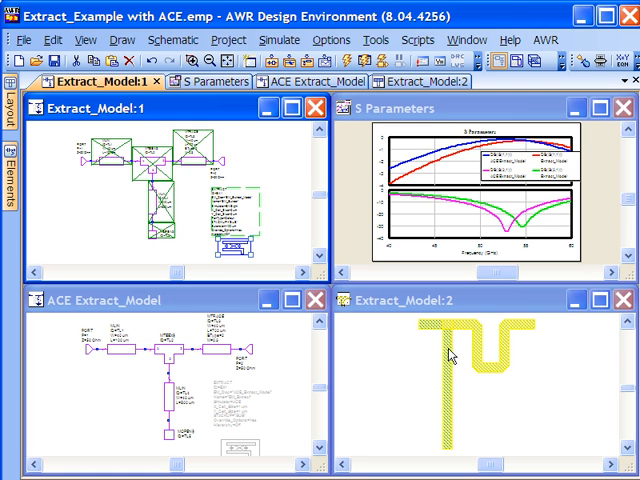
pyautogui.moveTo(450, 364)
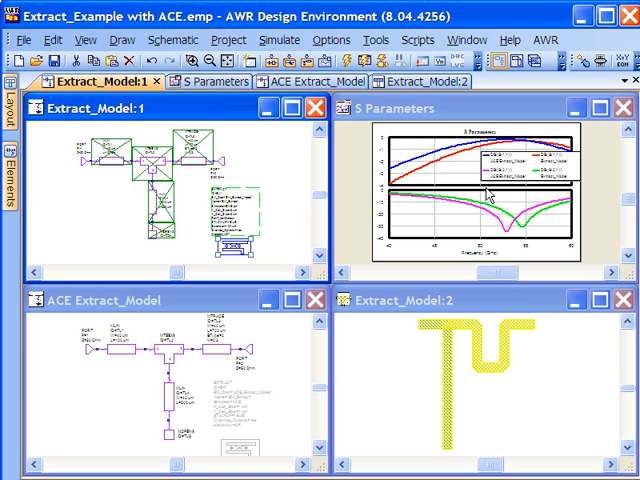
pyautogui.moveTo(488, 216)
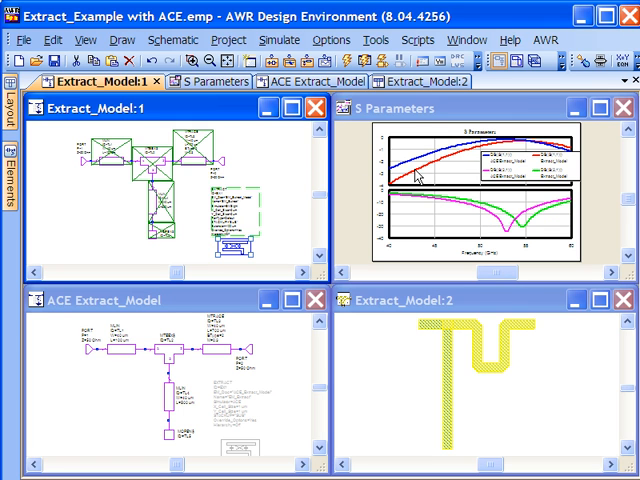
pyautogui.moveTo(224, 350)
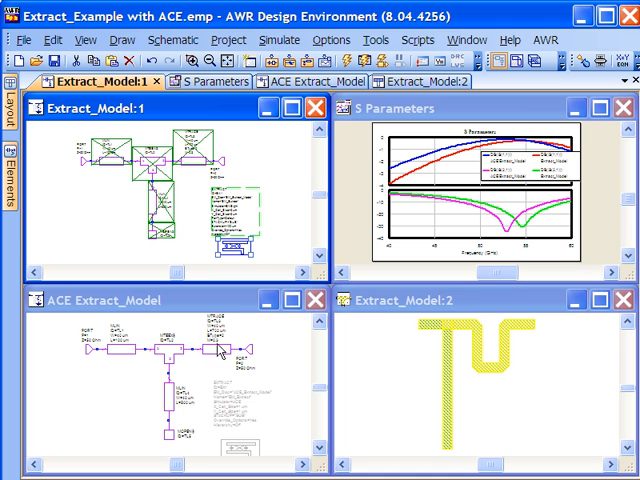
pyautogui.moveTo(260, 370)
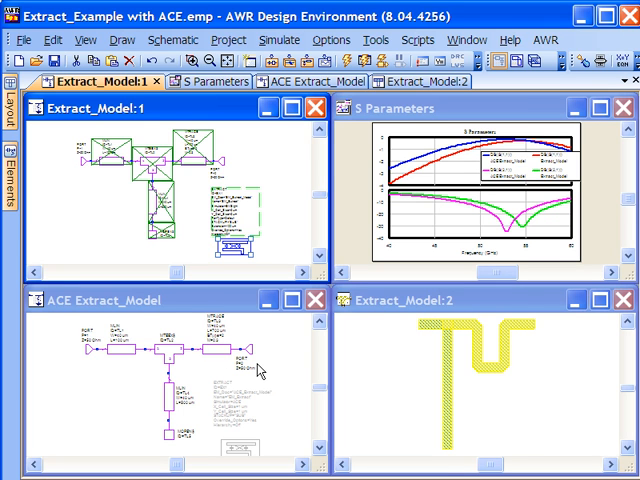
pyautogui.moveTo(268, 412)
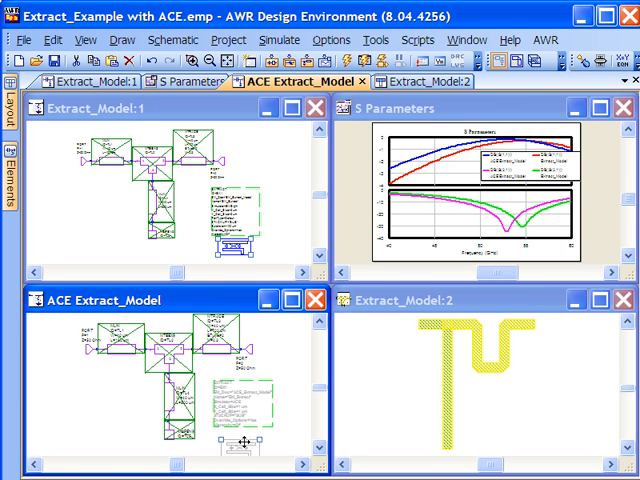
pyautogui.moveTo(240, 442)
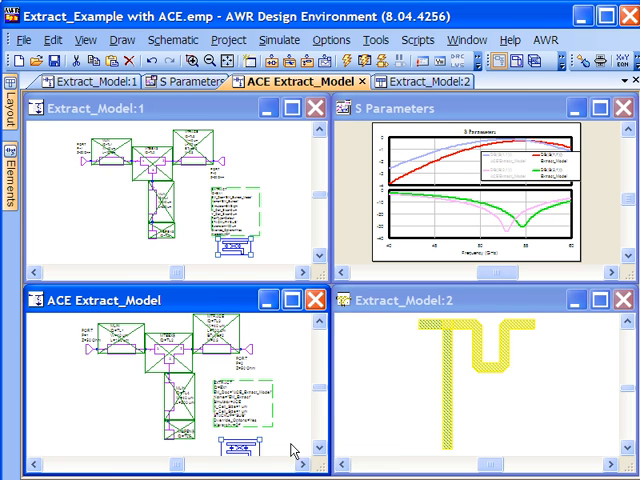
pyautogui.moveTo(338, 66)
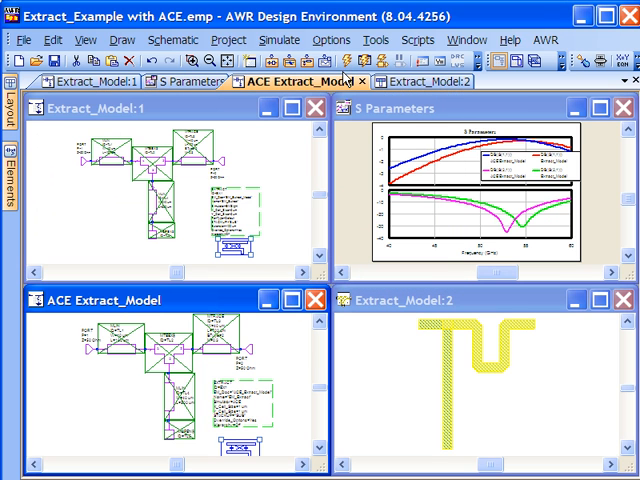
pyautogui.moveTo(452, 170)
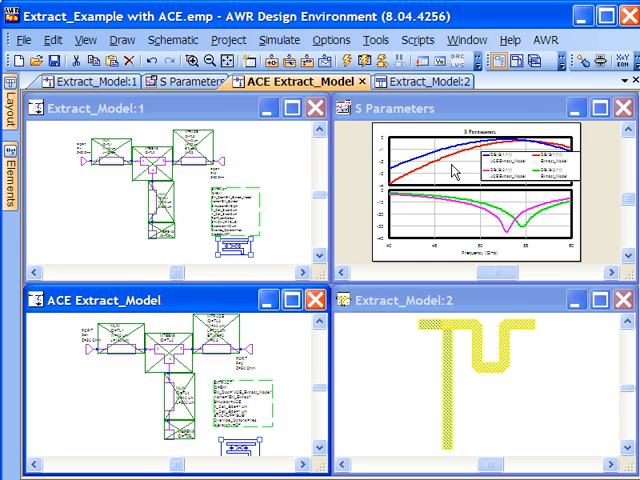
pyautogui.moveTo(420, 246)
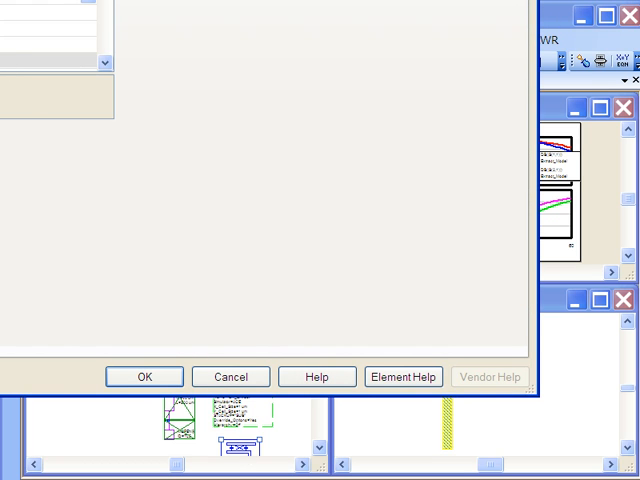
# Step: Set Extract Coupled Lines to Yes in the ACE options and dismiss the help file error
pyautogui.click(432, 18)
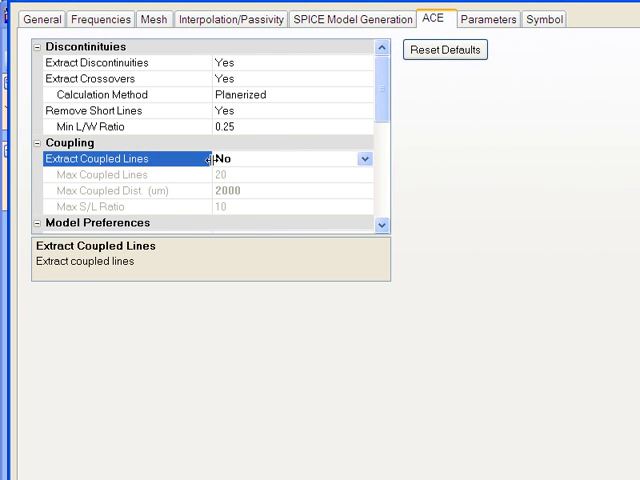
pyautogui.click(364, 158)
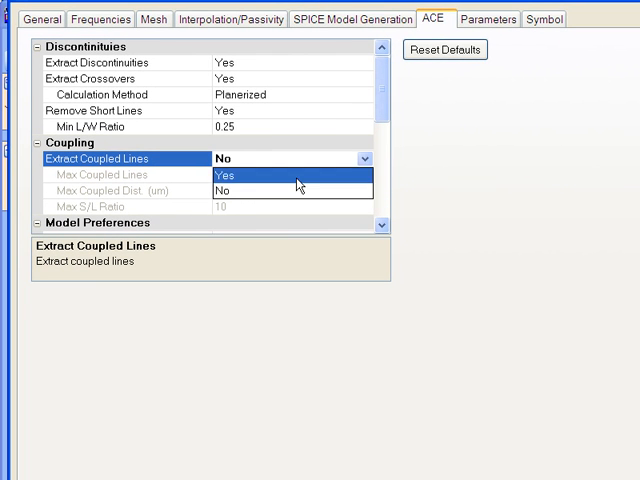
pyautogui.click(224, 174)
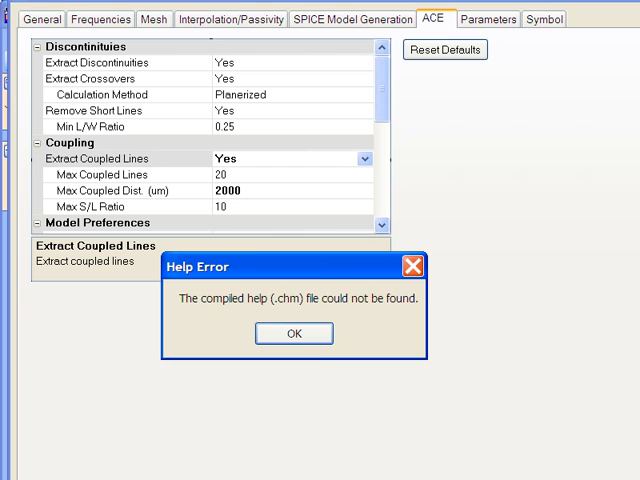
pyautogui.click(292, 332)
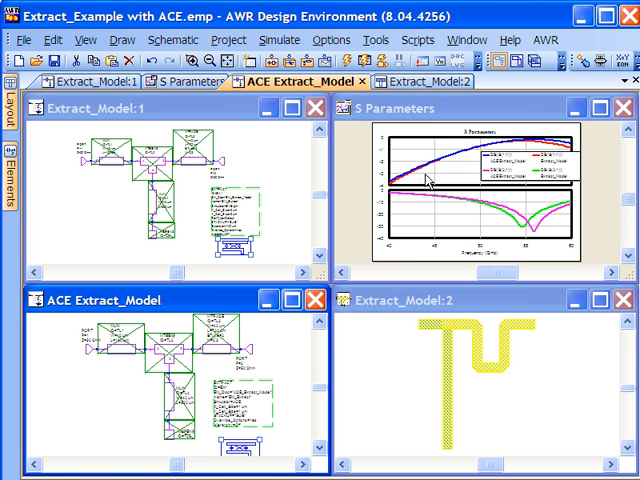
pyautogui.moveTo(424, 176)
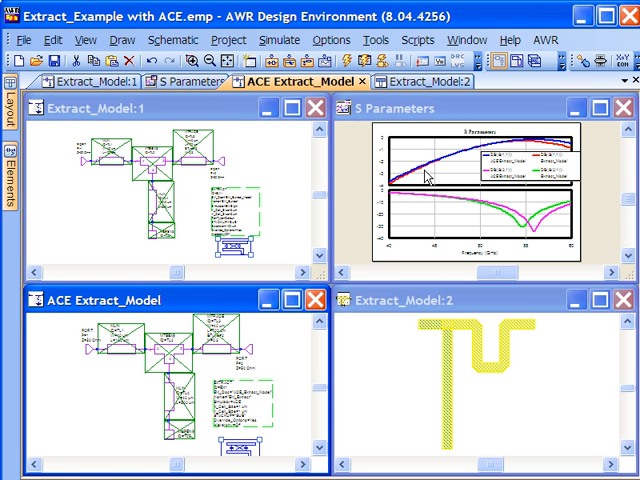
pyautogui.moveTo(500, 212)
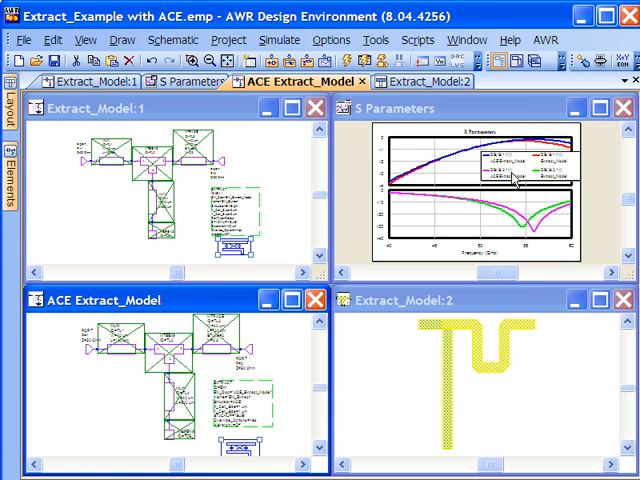
pyautogui.moveTo(478, 350)
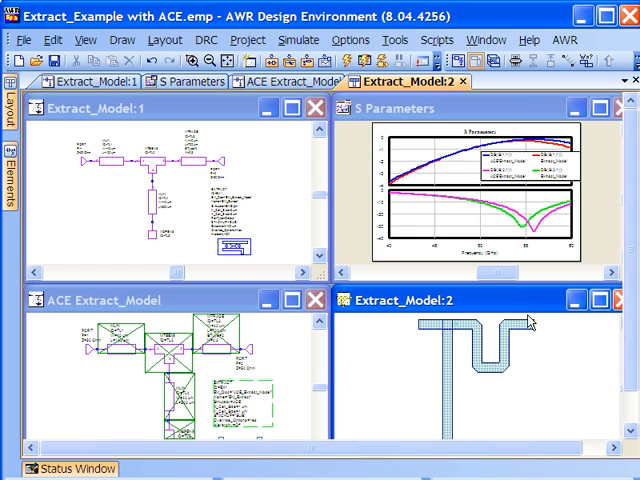
pyautogui.moveTo(528, 322)
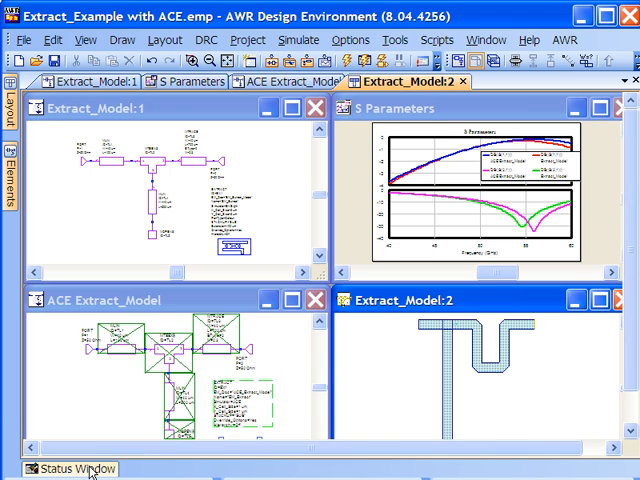
# Step: Show the Status Window listing each simulation run with its run time
pyautogui.click(72, 468)
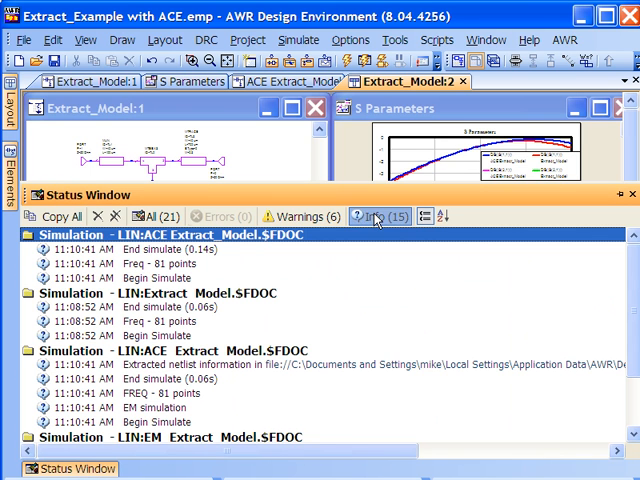